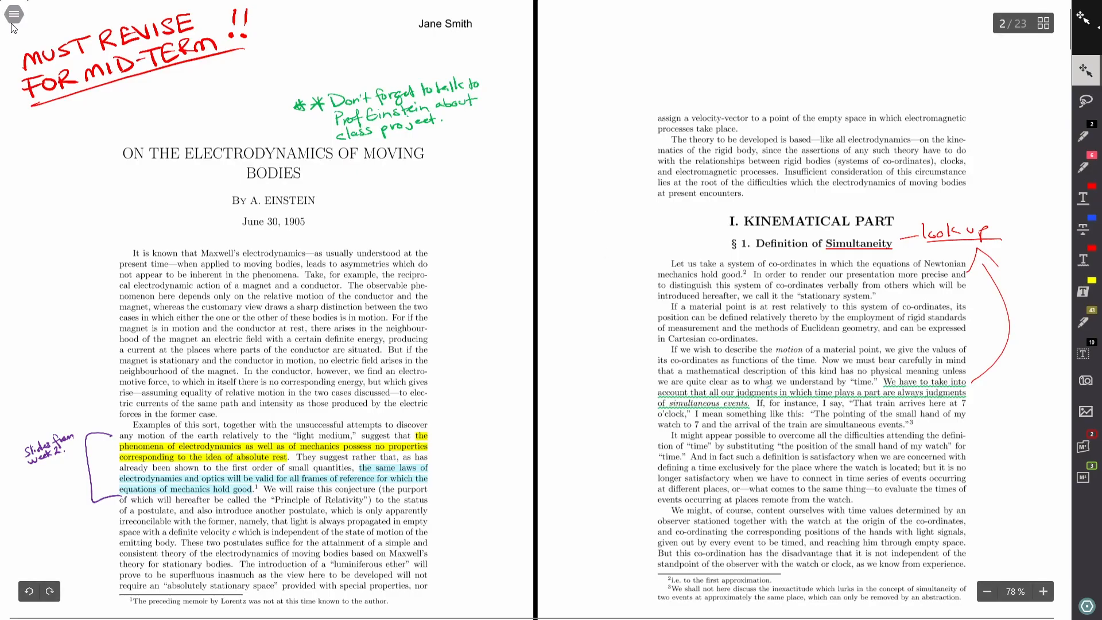
- Open the Tabs panel to list the four open PDFs, including the Einstein paper
click(14, 15)
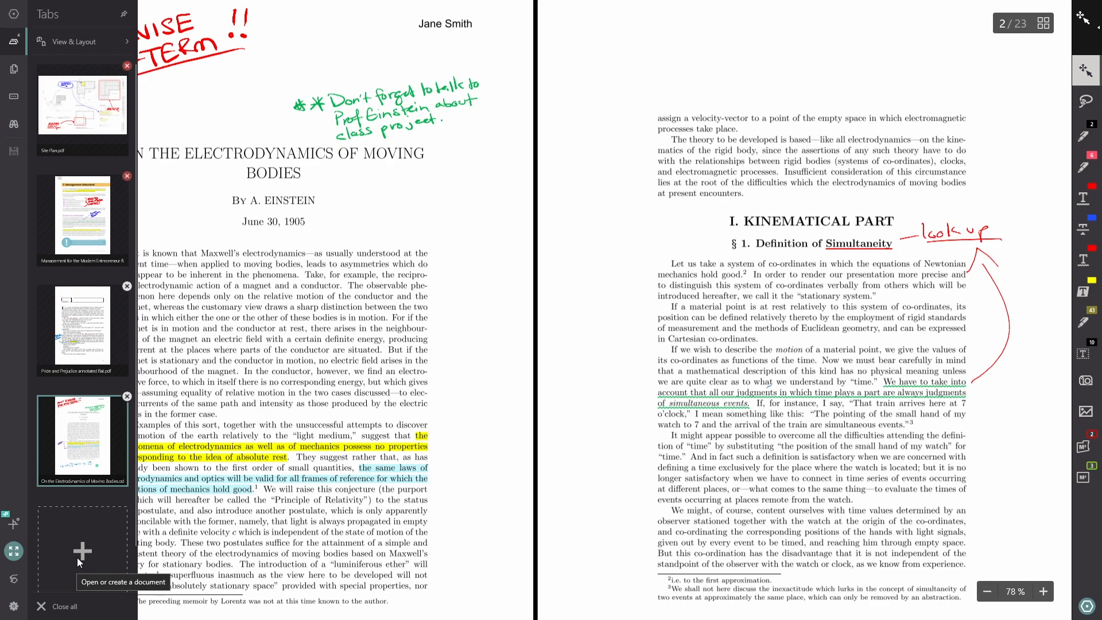
- Choose 'Open or create a document' to show the eight recent files
click(81, 552)
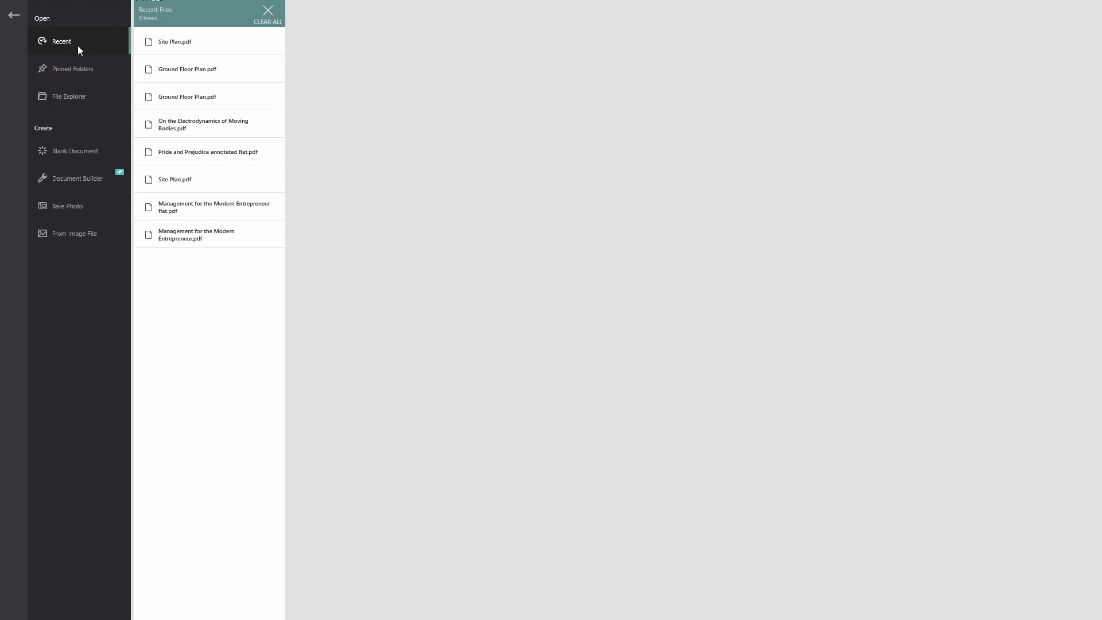
mouse_move(60, 100)
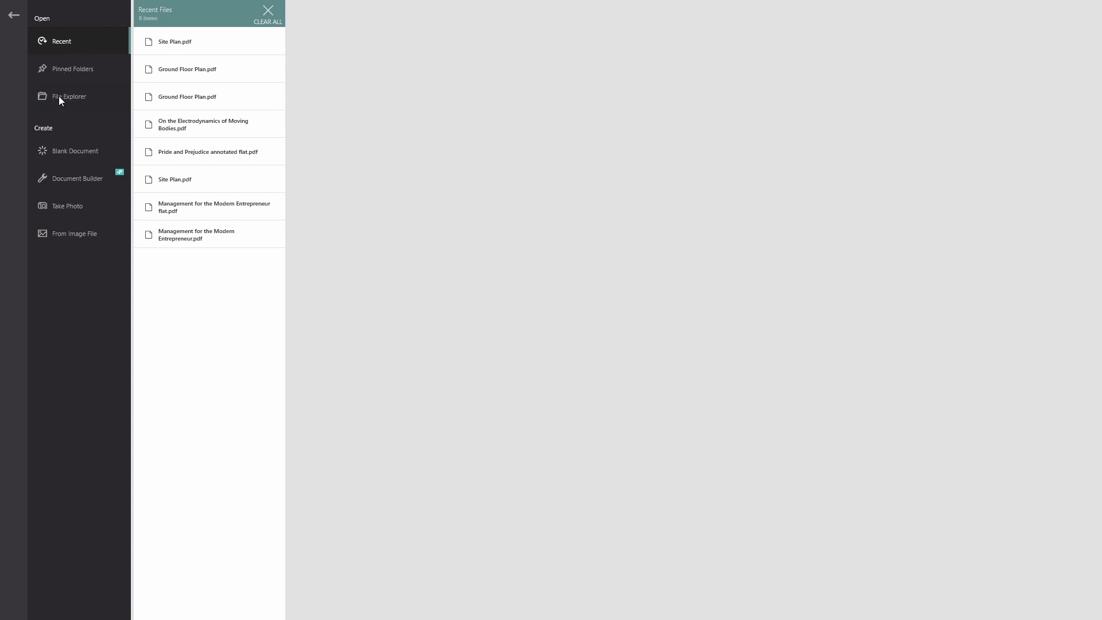
mouse_move(69, 101)
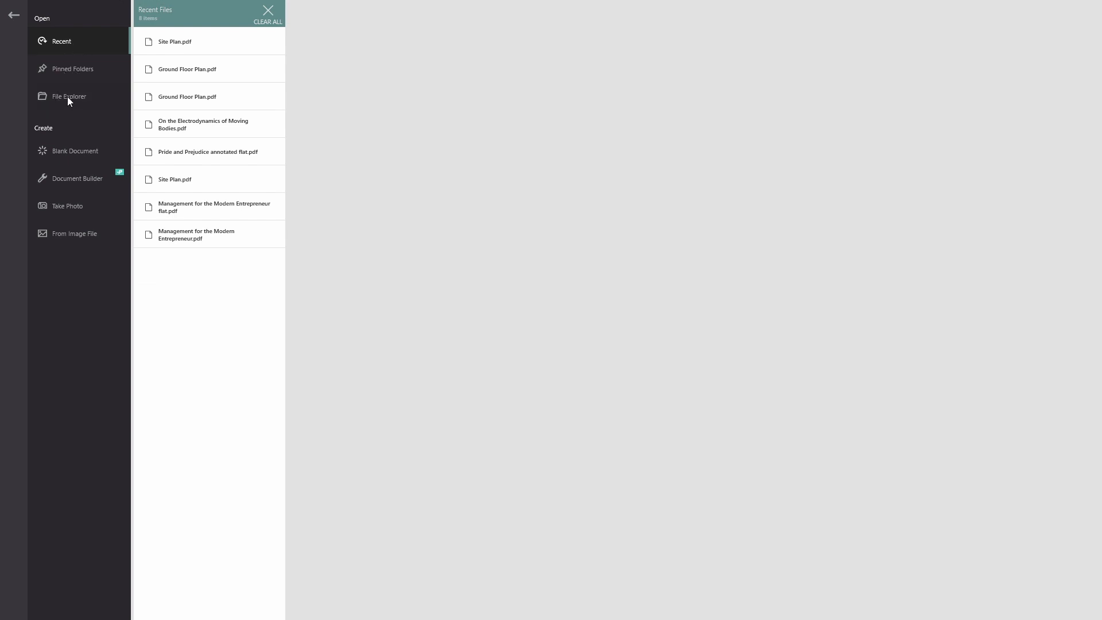
- Open Site Plan from the PROJECT A188 folder via File Explorer, then return to the Open screen
click(69, 96)
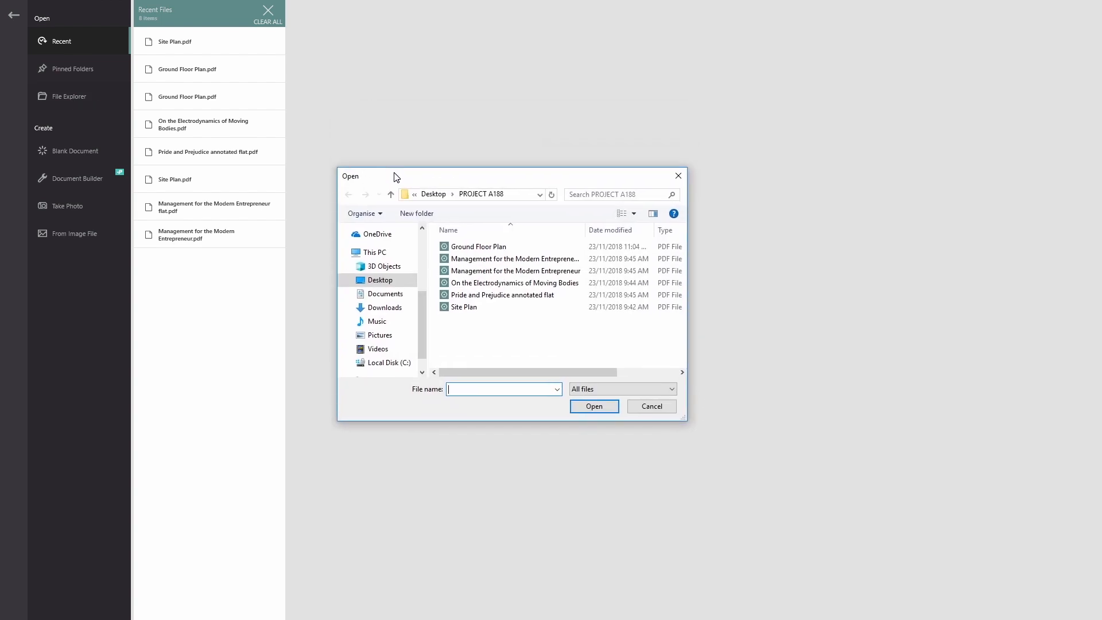
click(463, 306)
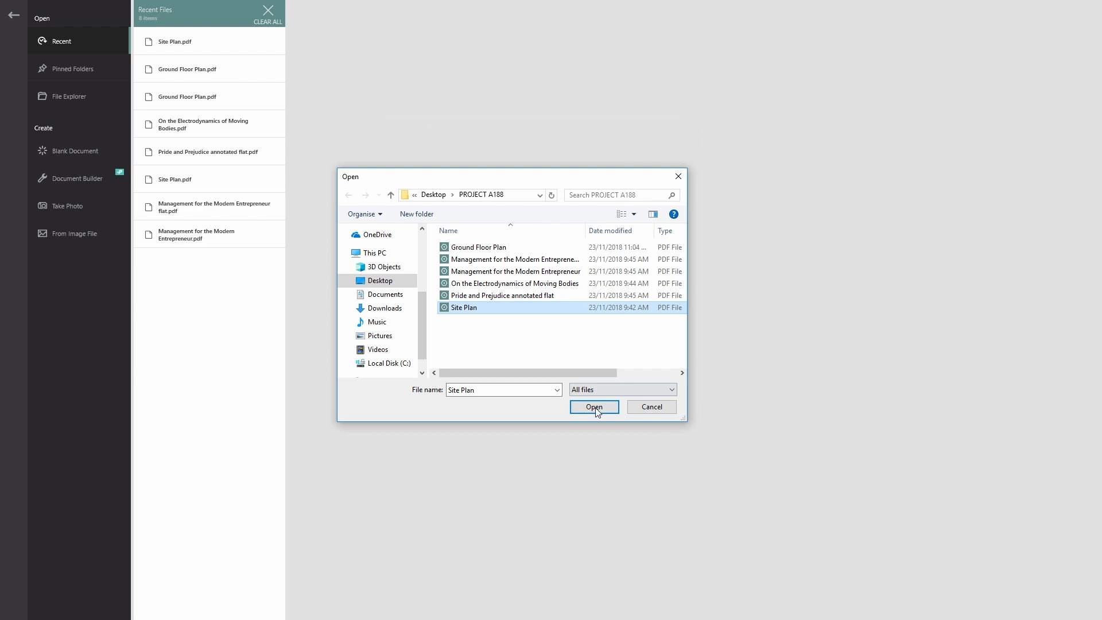
click(592, 407)
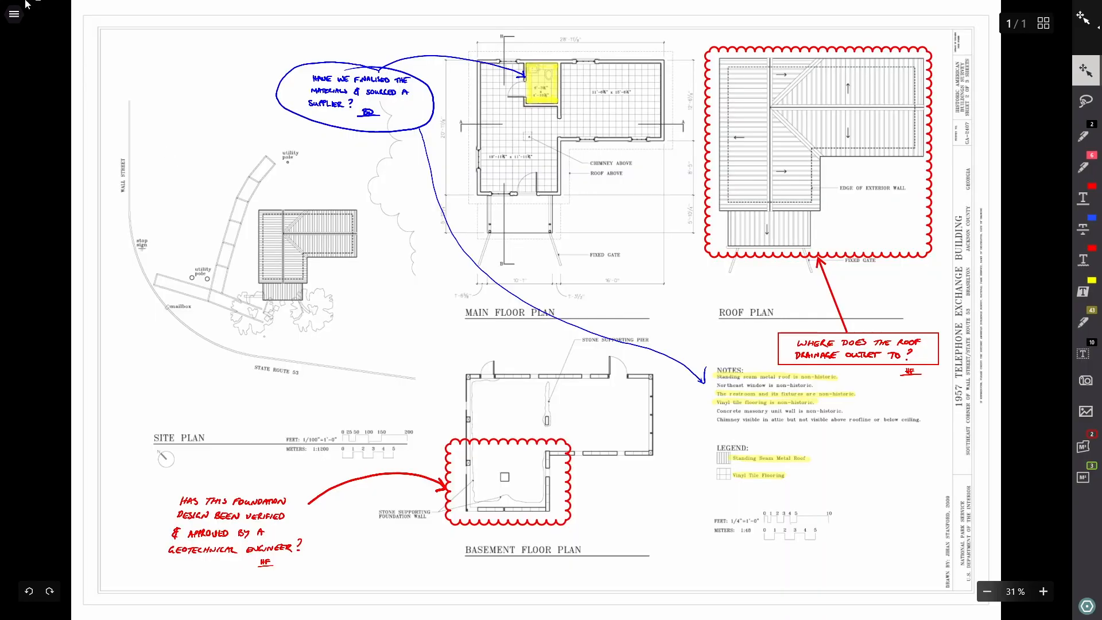
click(13, 14)
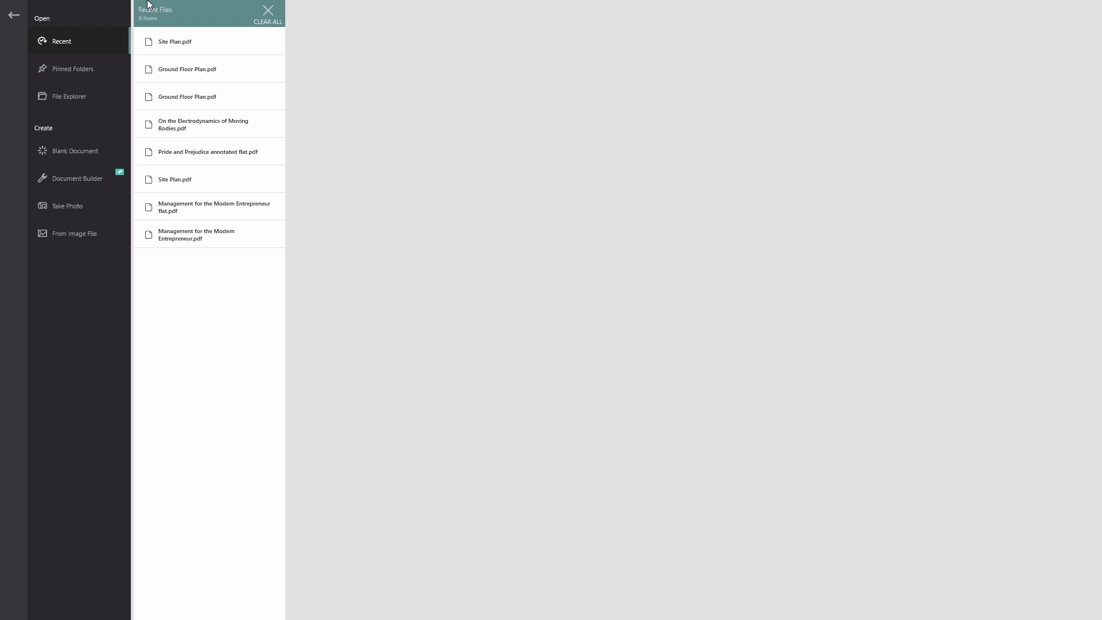
mouse_move(79, 80)
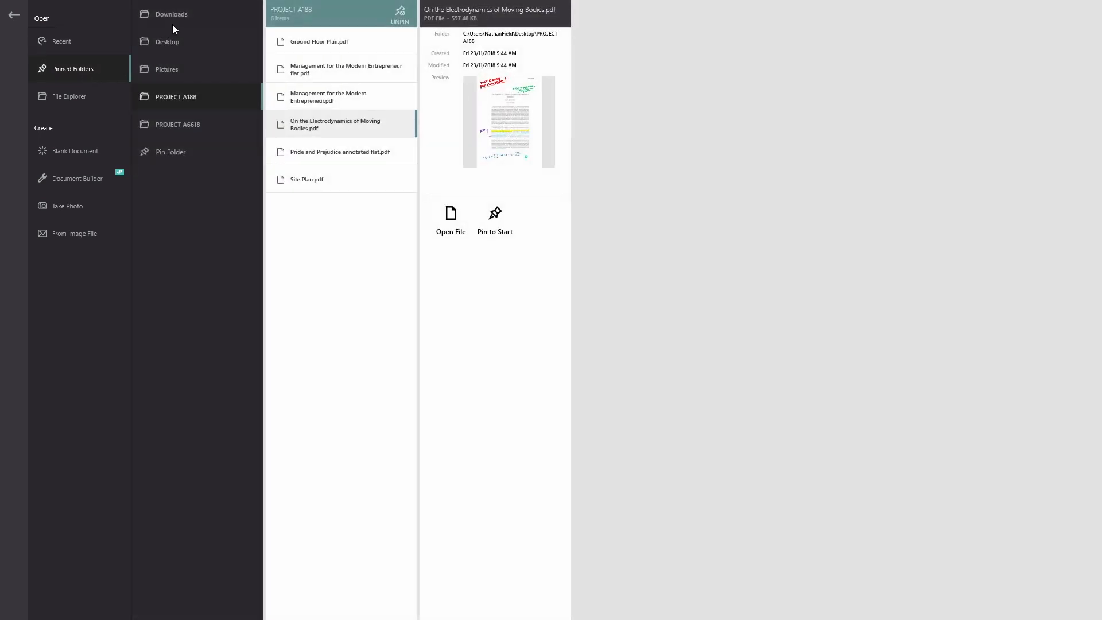
mouse_move(166, 42)
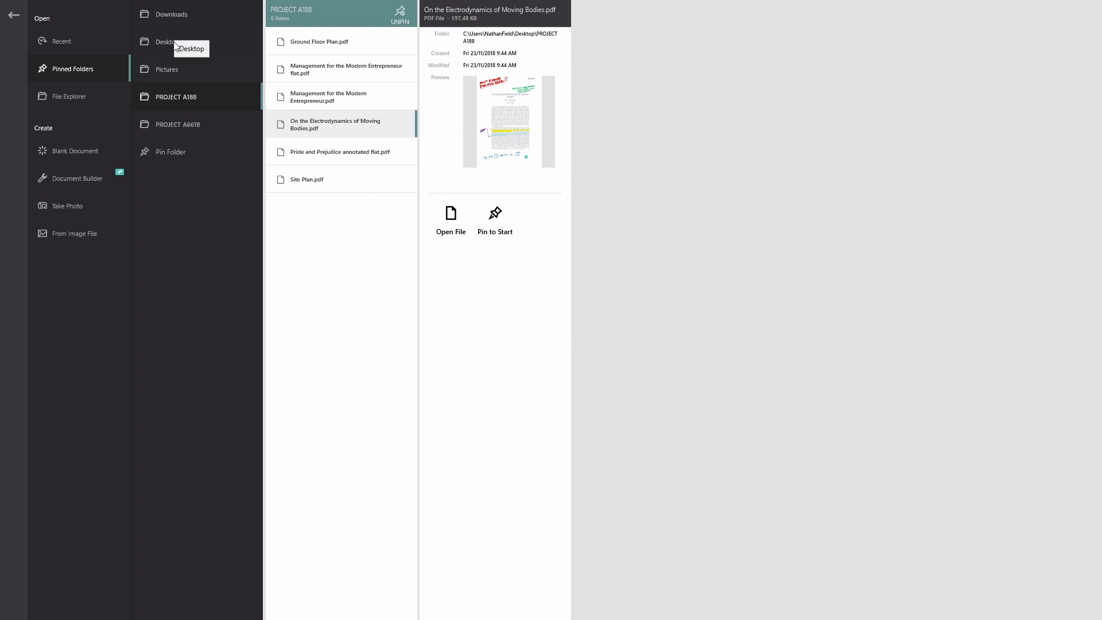
mouse_move(176, 14)
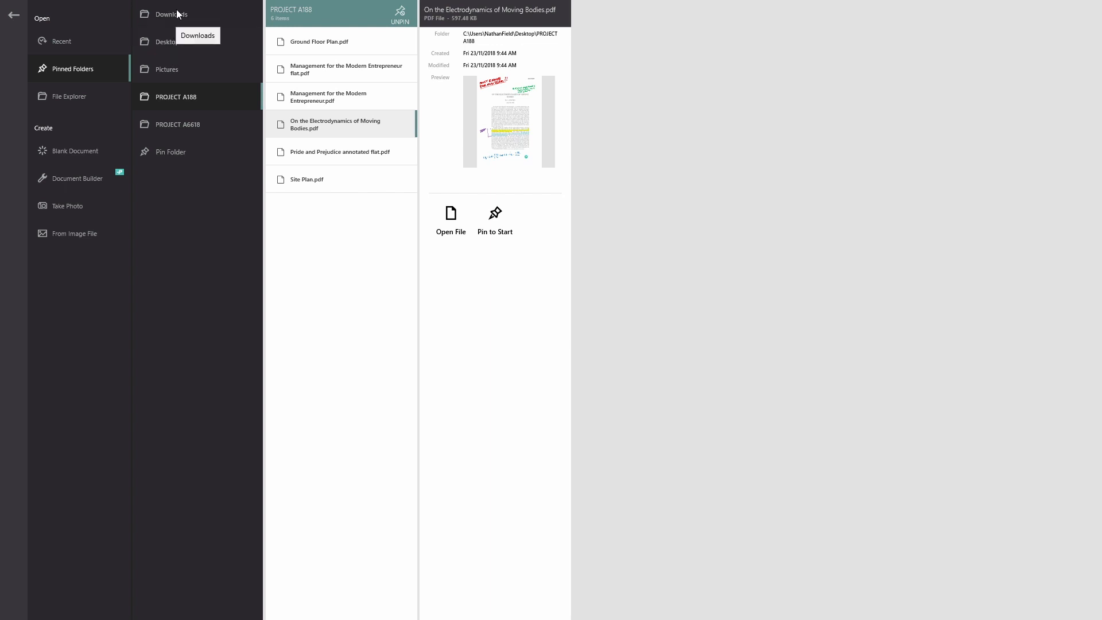
mouse_move(185, 83)
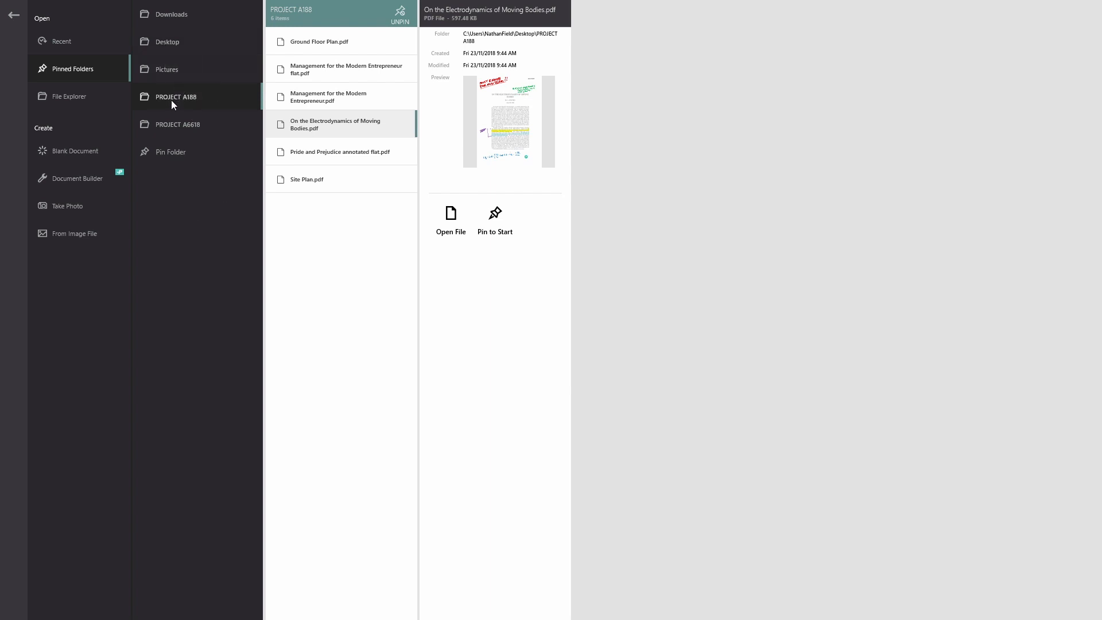
mouse_move(175, 97)
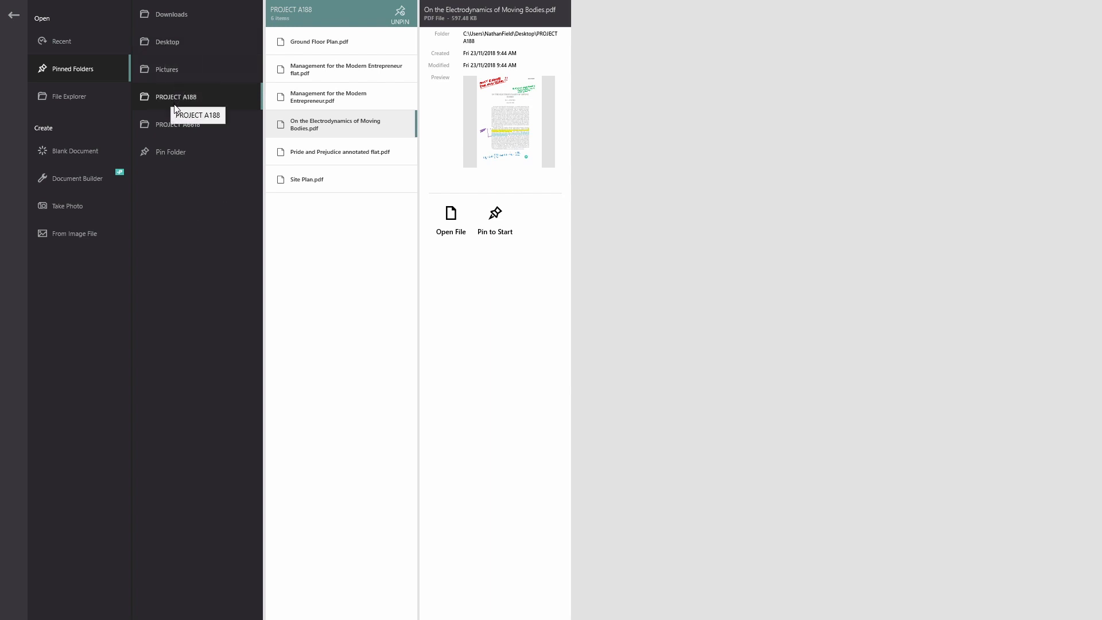
mouse_move(86, 47)
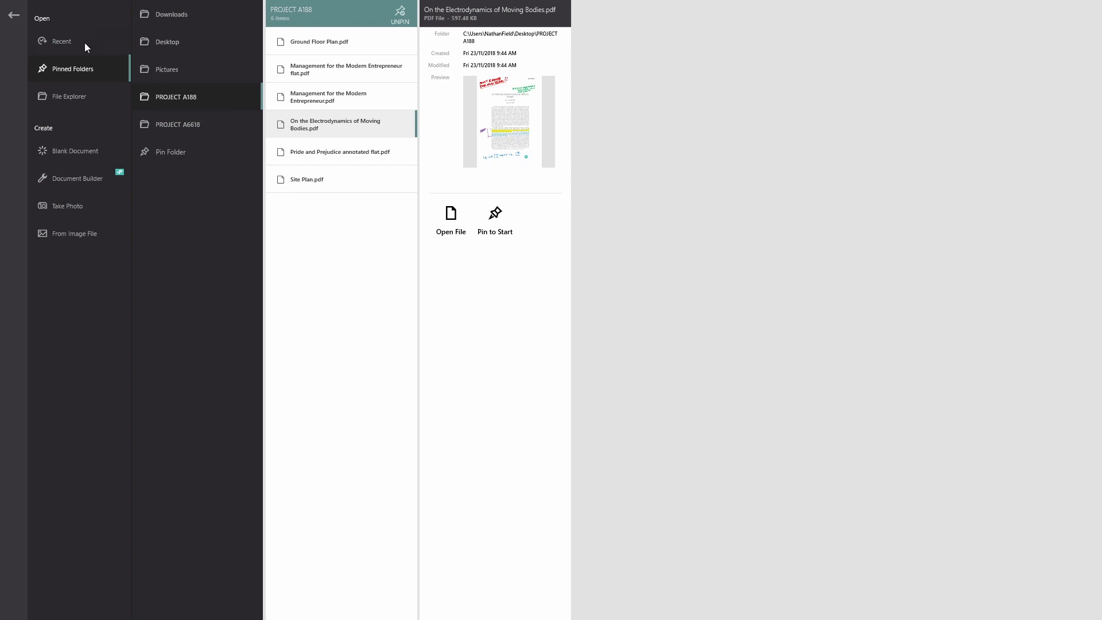
- Return from the pinned PROJECT A188 folder to the Recent files list
click(62, 41)
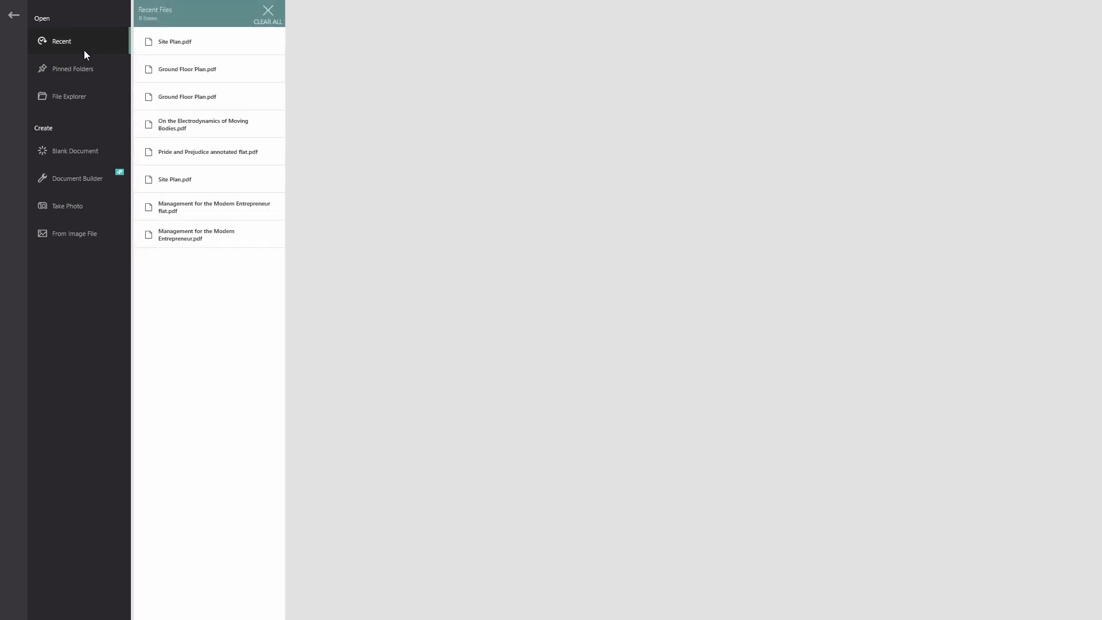